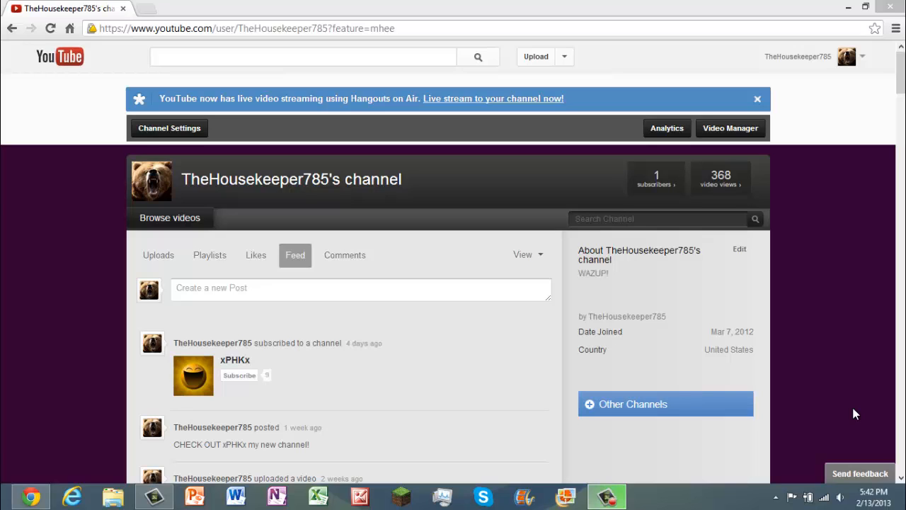
{"action": "mouse_move", "coordinate": [527, 392]}
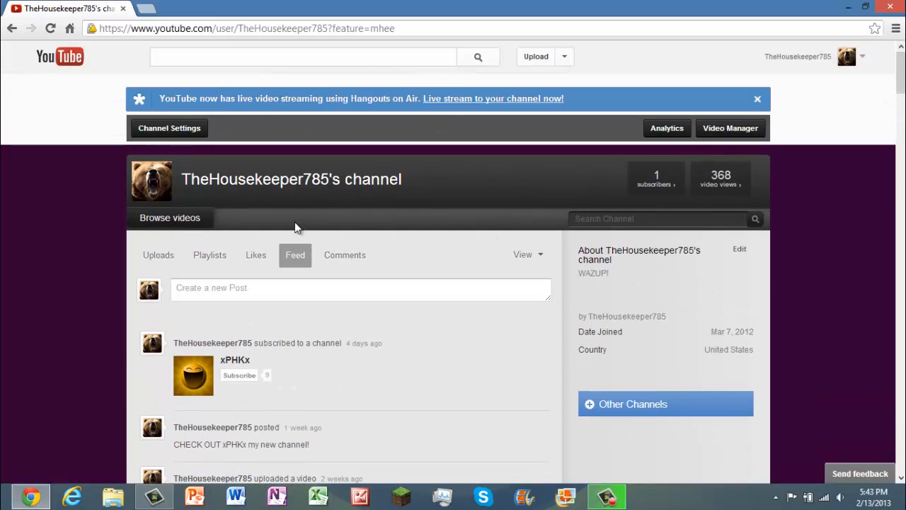
{"action": "mouse_move", "coordinate": [323, 19]}
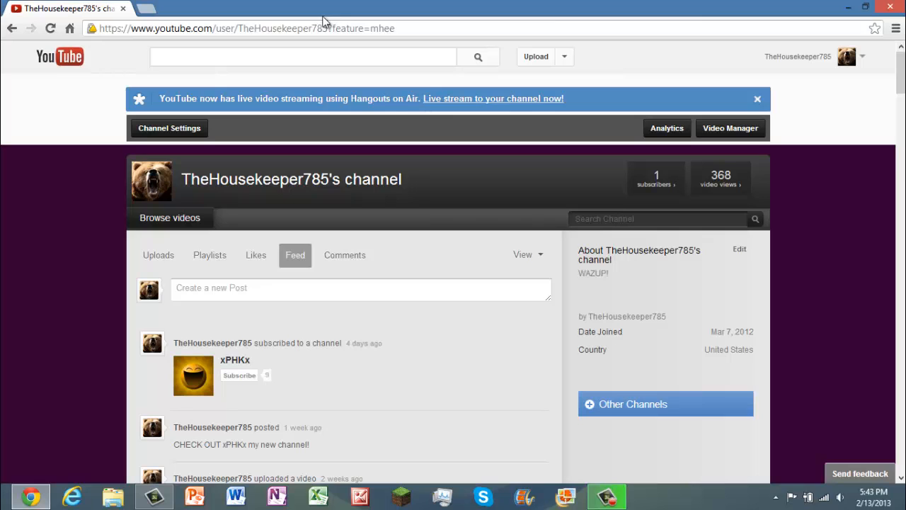
{"action": "mouse_move", "coordinate": [861, 65]}
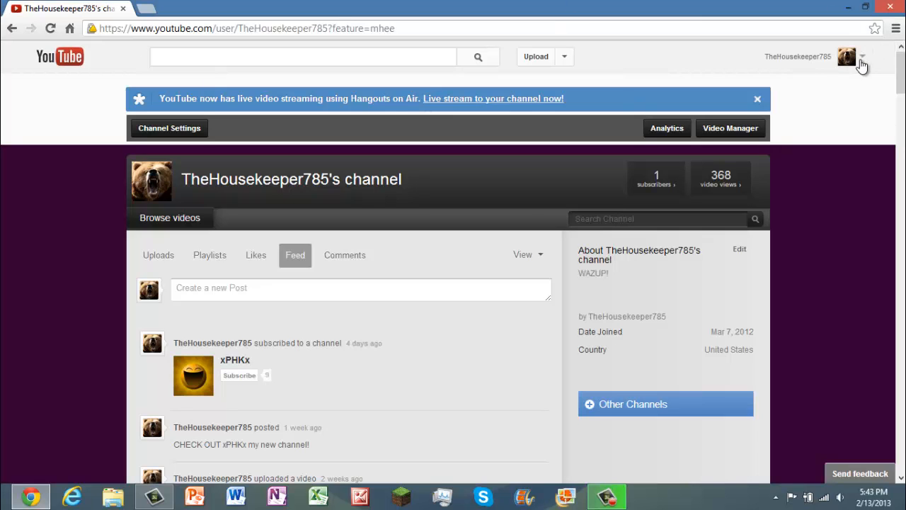
Step: Start a hangout from the live stream link, then close it while still loading
{"action": "left_click", "coordinate": [861, 56]}
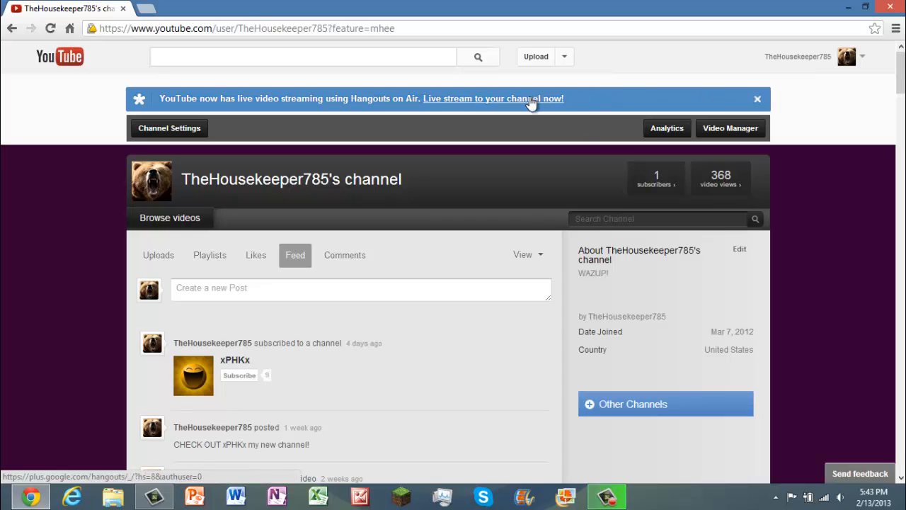
{"action": "left_click", "coordinate": [492, 99]}
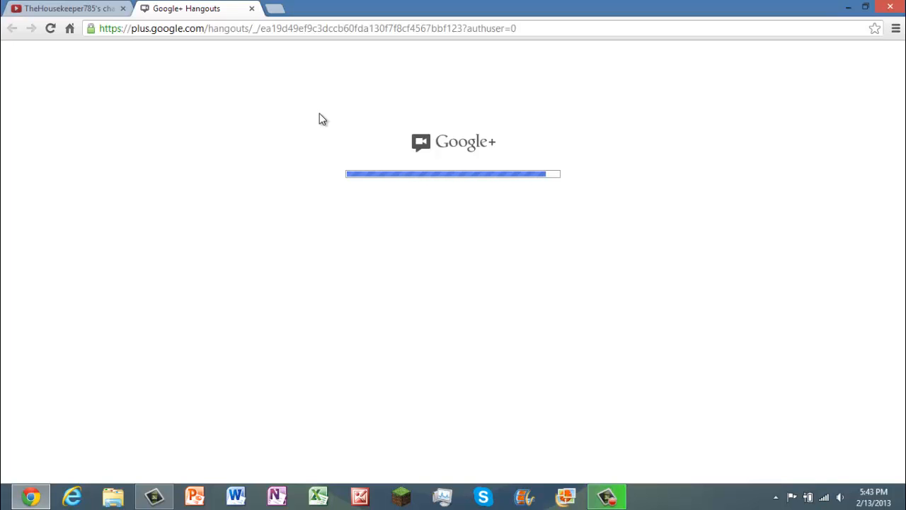
{"action": "mouse_move", "coordinate": [314, 118]}
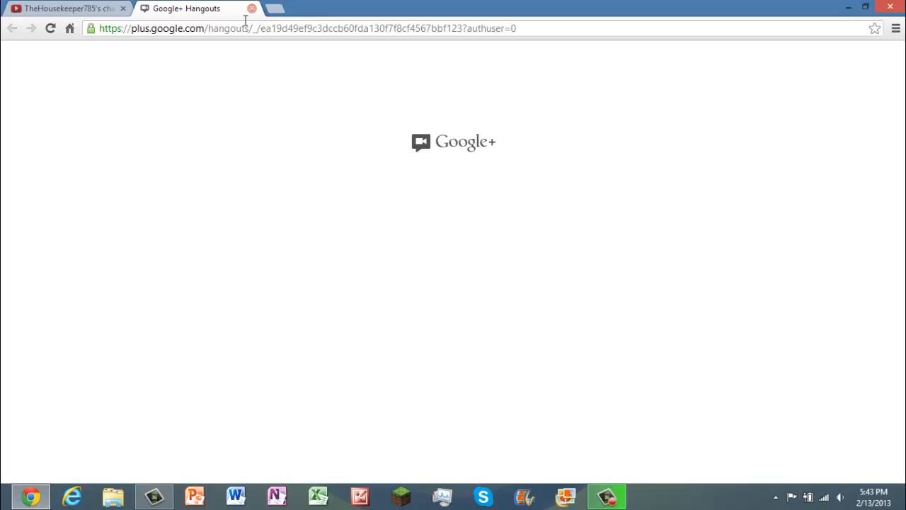
{"action": "left_click", "coordinate": [252, 9]}
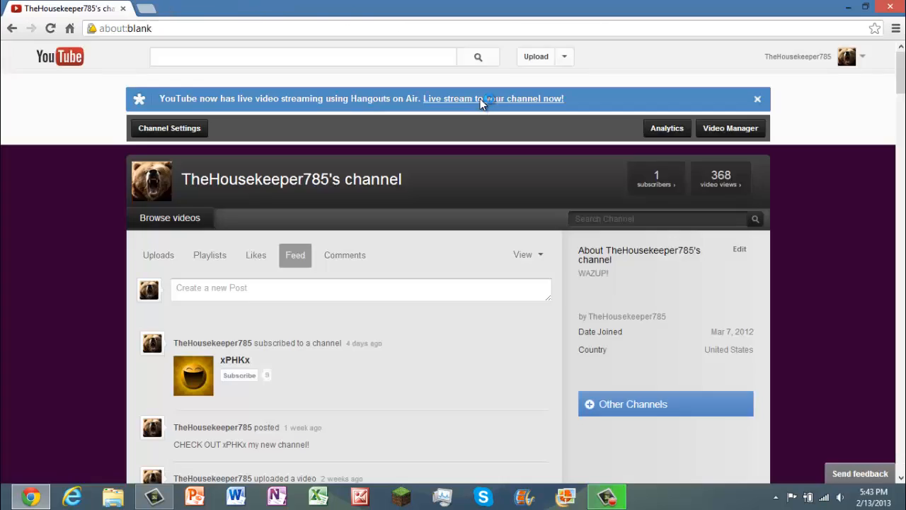
Step: Reopen the hangout, enable Hangouts On Air, acknowledge the YouTube notice, then close the empty hangout
{"action": "left_click", "coordinate": [493, 99]}
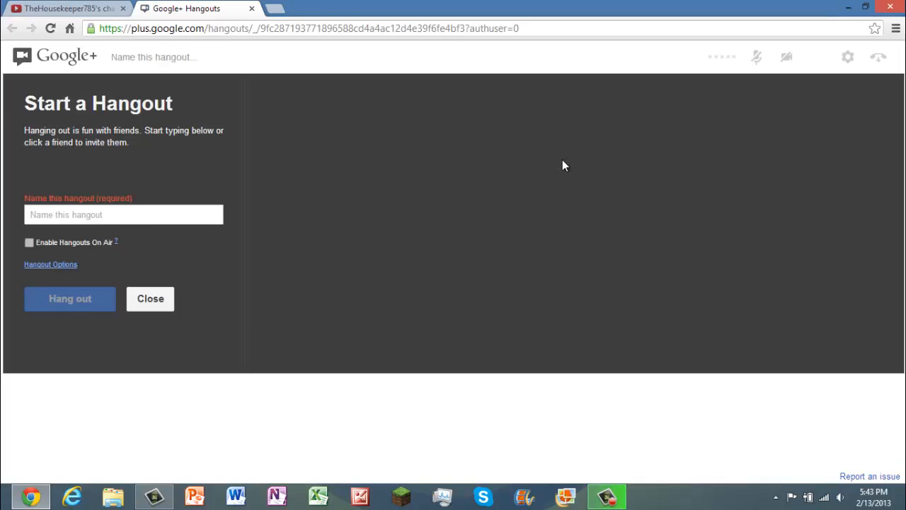
{"action": "left_click", "coordinate": [28, 242]}
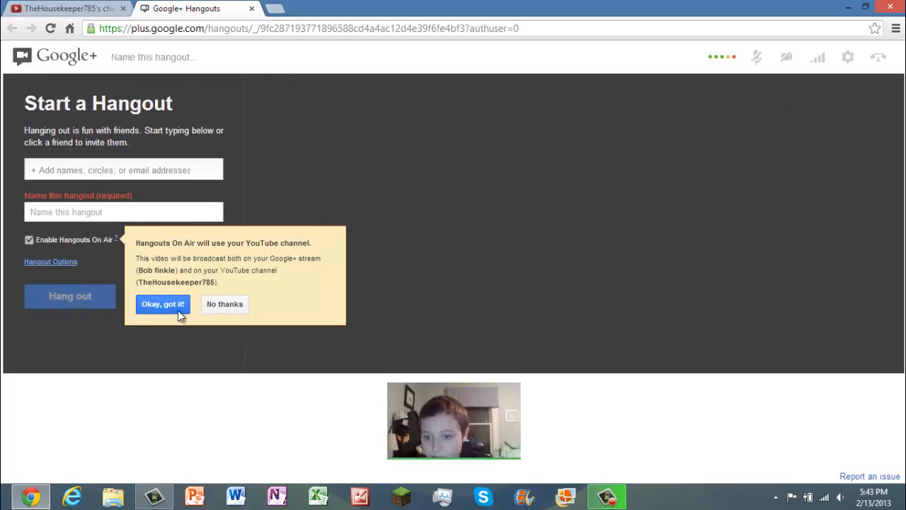
{"action": "left_click", "coordinate": [163, 303]}
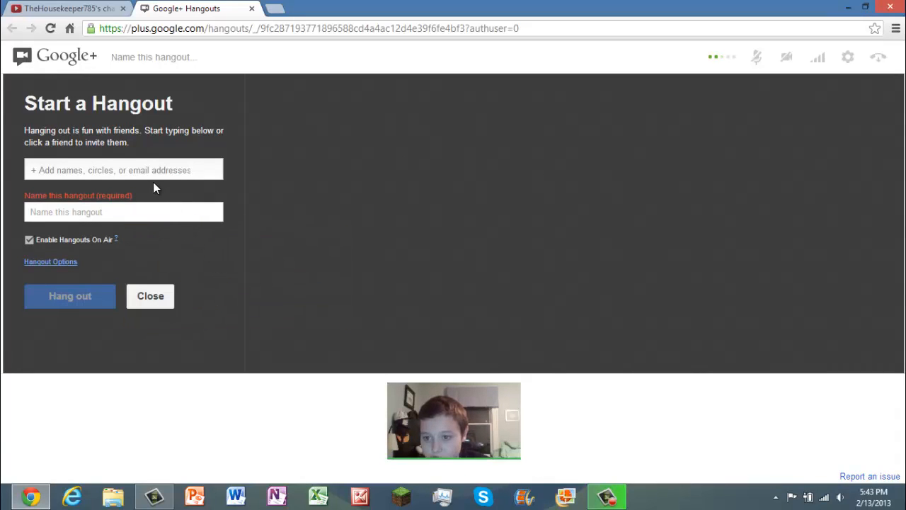
{"action": "left_click", "coordinate": [123, 170]}
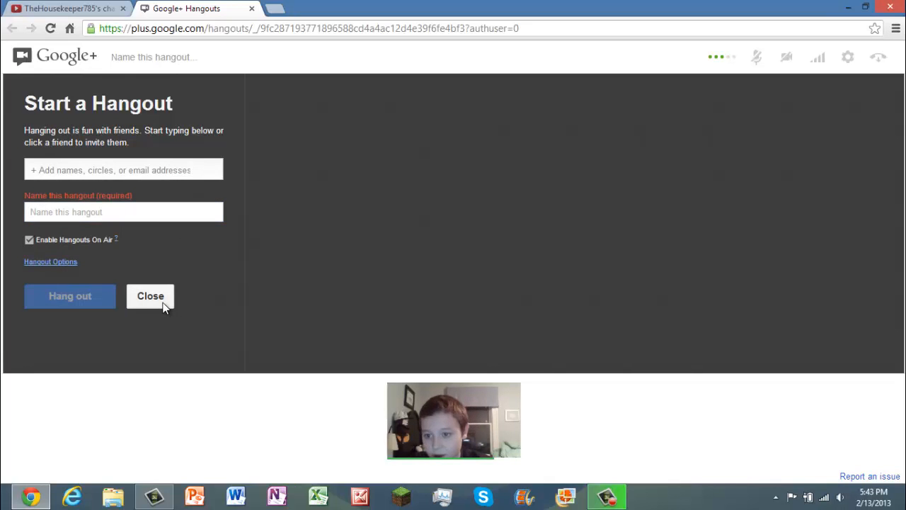
{"action": "left_click", "coordinate": [150, 295]}
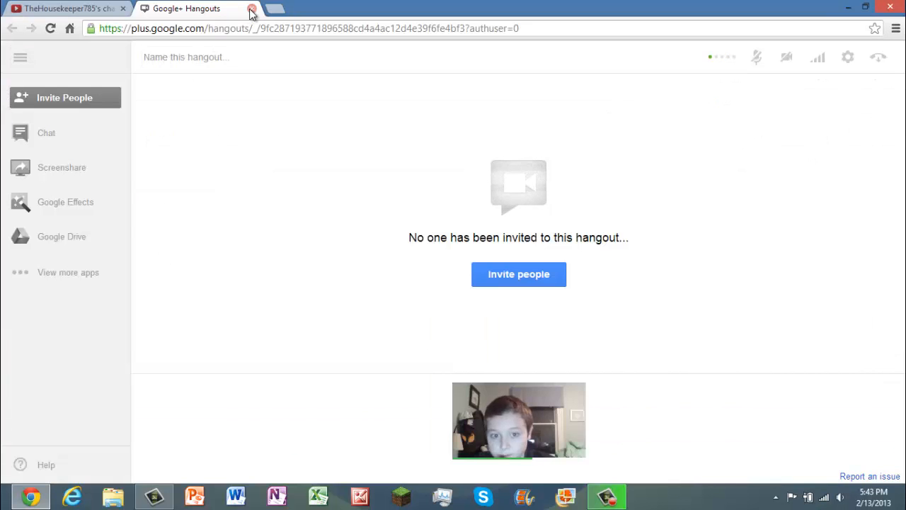
{"action": "left_click", "coordinate": [252, 9]}
{"action": "type", "text": "plus.google.com"}
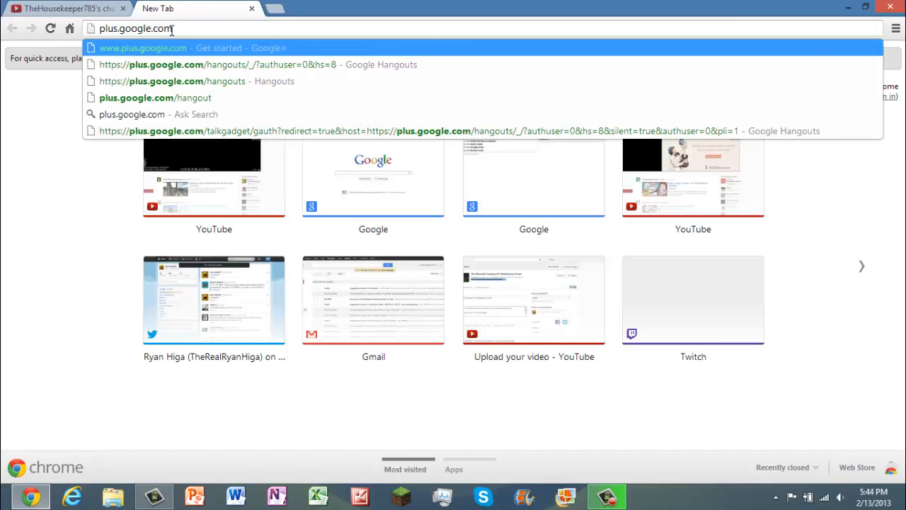
Step: Go to plus.google.com/hangouts and start a new hangout
{"action": "type", "text": "/hangouts"}
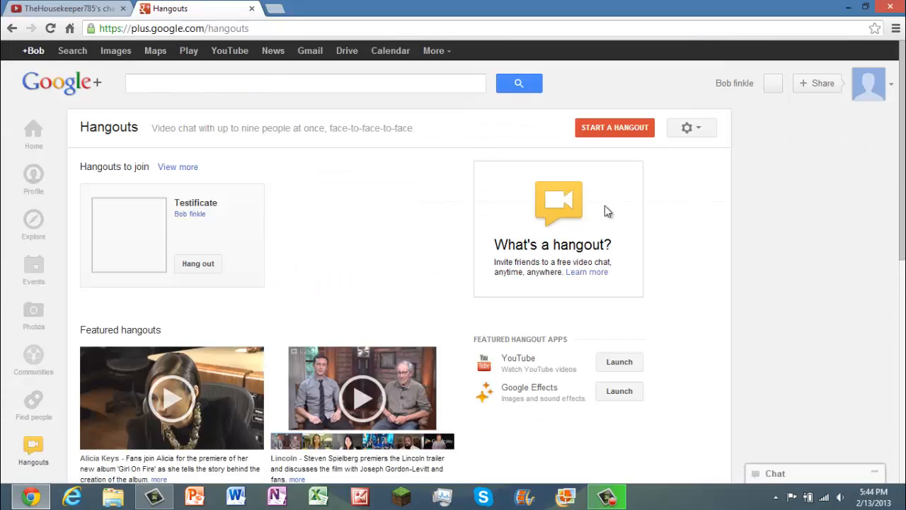
{"action": "left_click", "coordinate": [615, 127]}
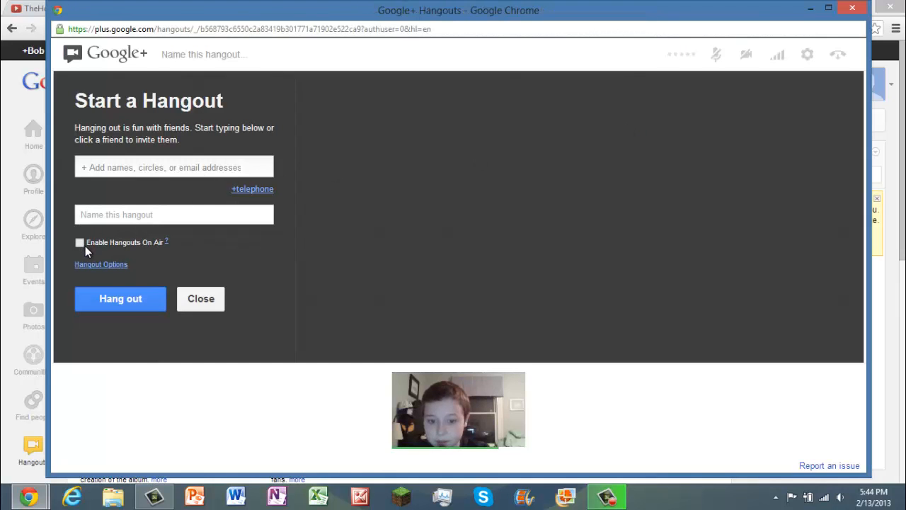
Step: Enable Hangouts On Air, name the hangout 'Testiasdfjkajf' and hang out
{"action": "left_click", "coordinate": [80, 238]}
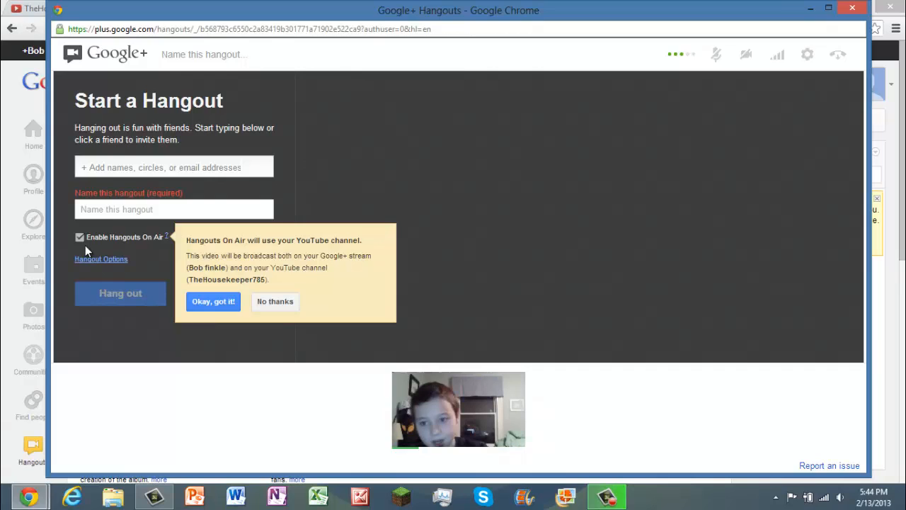
{"action": "type", "text": "Testiasdfjkajf"}
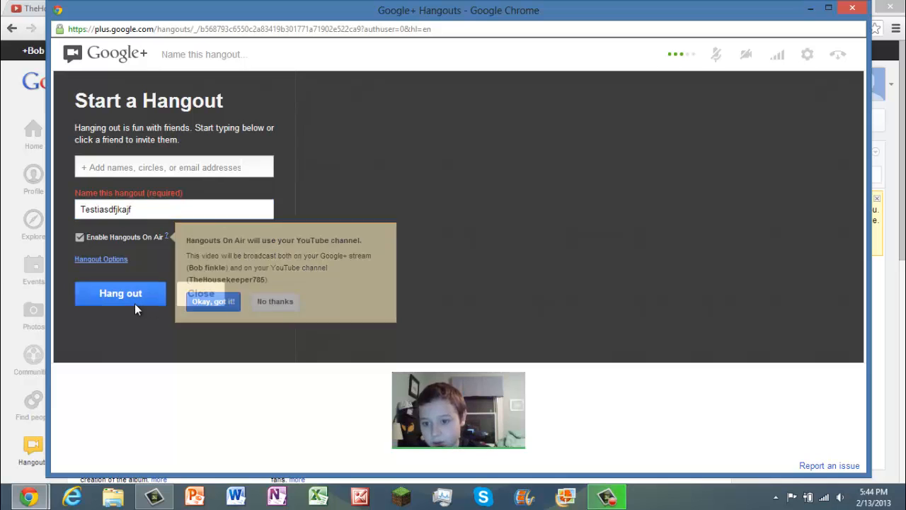
{"action": "left_click", "coordinate": [119, 294]}
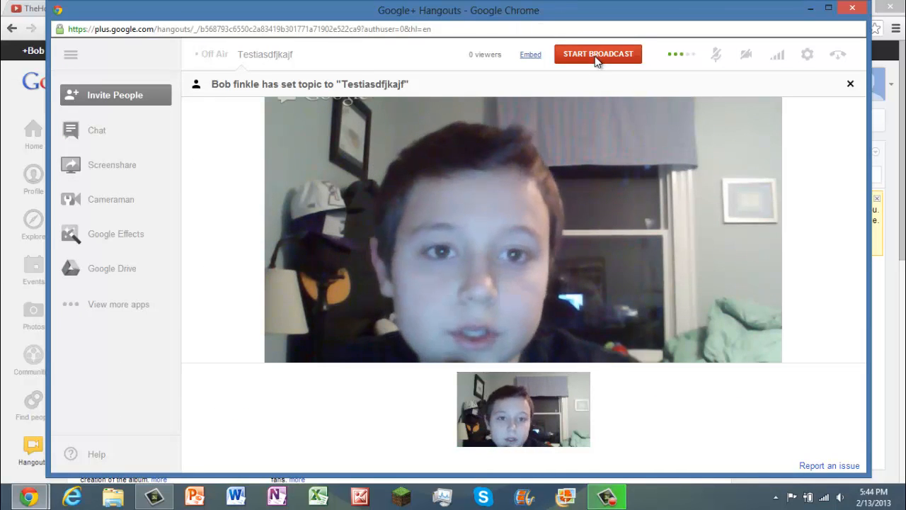
Step: Start the broadcast and confirm broadcasting publicly until it shows On Air
{"action": "left_click", "coordinate": [597, 54]}
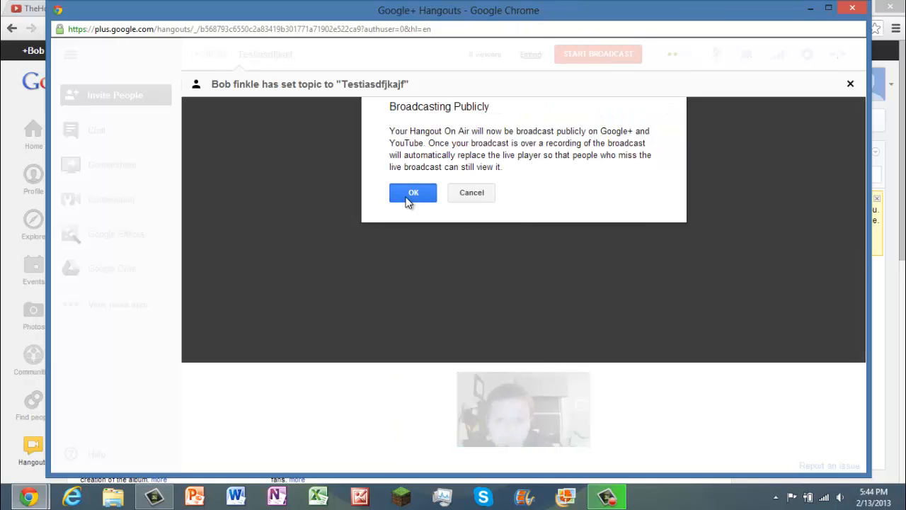
{"action": "left_click", "coordinate": [414, 193]}
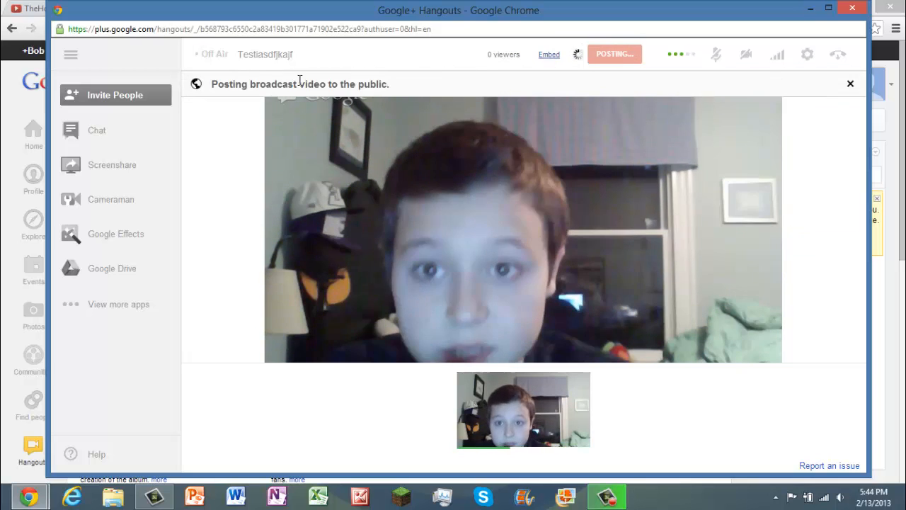
{"action": "left_click", "coordinate": [614, 53]}
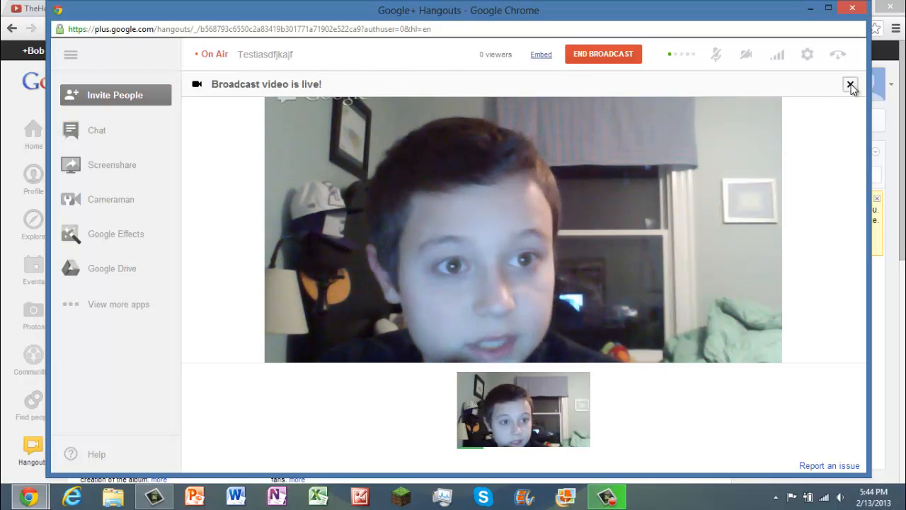
Step: Dismiss the live notice, share the whole screen, and minimize the broadcast window to reach Chrome
{"action": "left_click", "coordinate": [112, 164]}
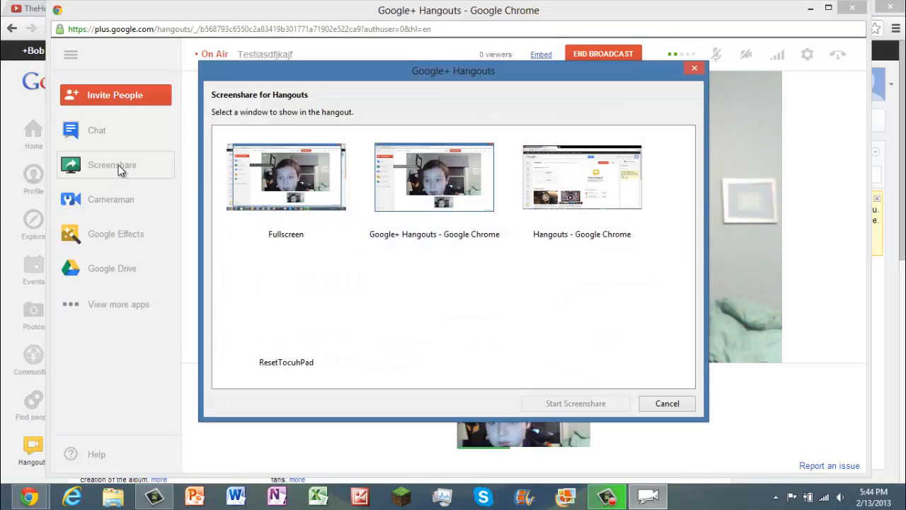
{"action": "left_click", "coordinate": [286, 177]}
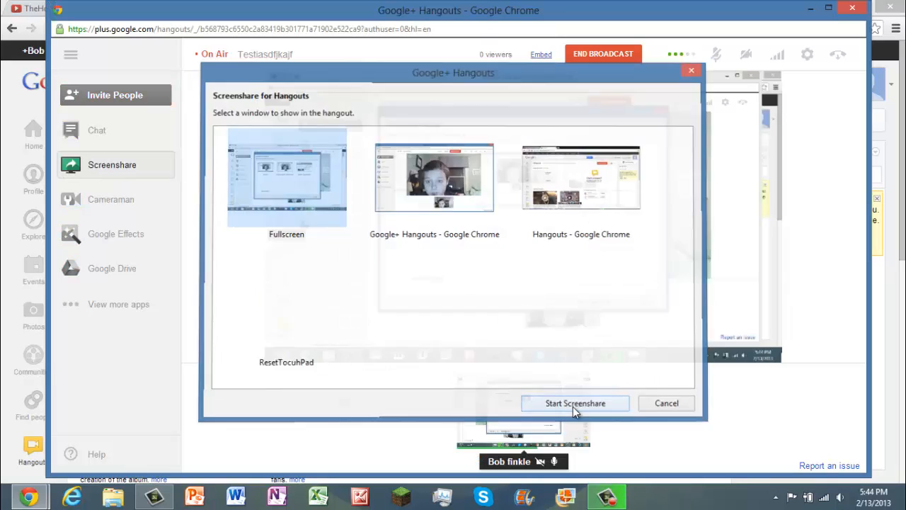
{"action": "left_click", "coordinate": [575, 402]}
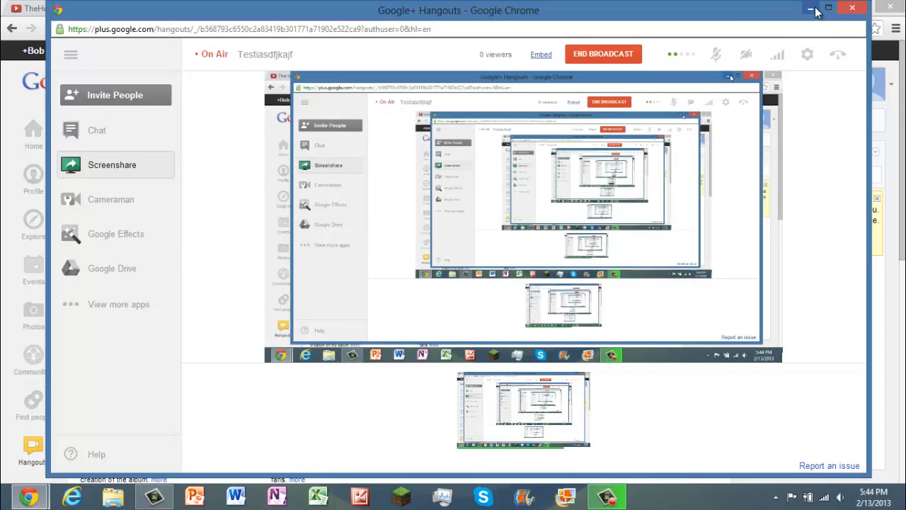
{"action": "left_click", "coordinate": [68, 8]}
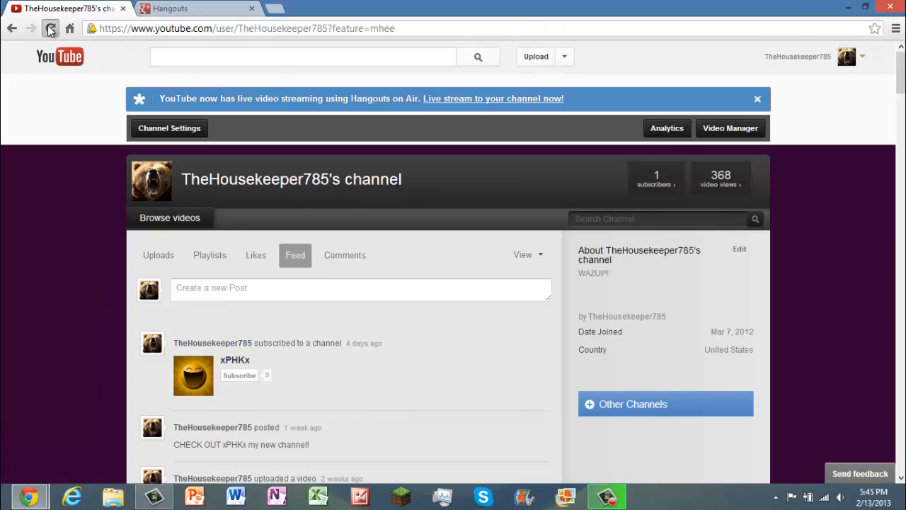
Step: Reload the YouTube channel feed and open the LIVE NOW broadcast's watch page
{"action": "left_click", "coordinate": [50, 29]}
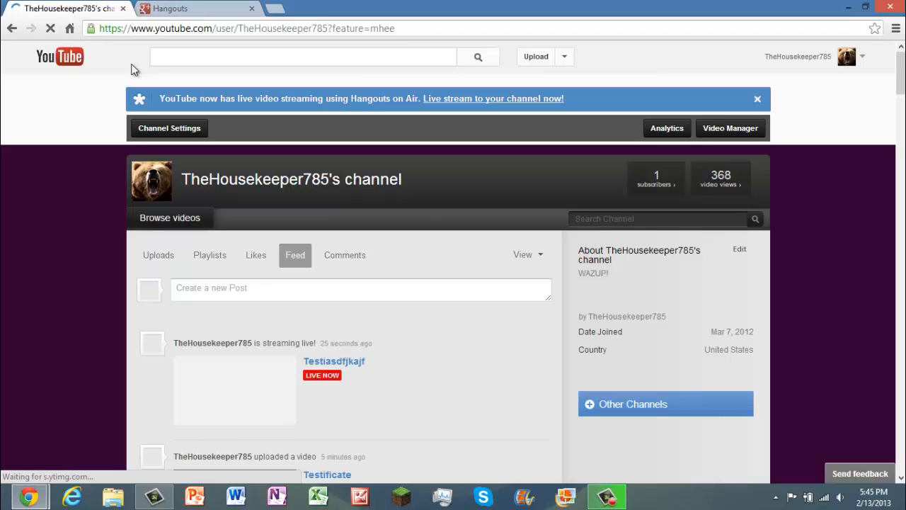
{"action": "scroll", "scroll_direction": "down", "scroll_amount": 3}
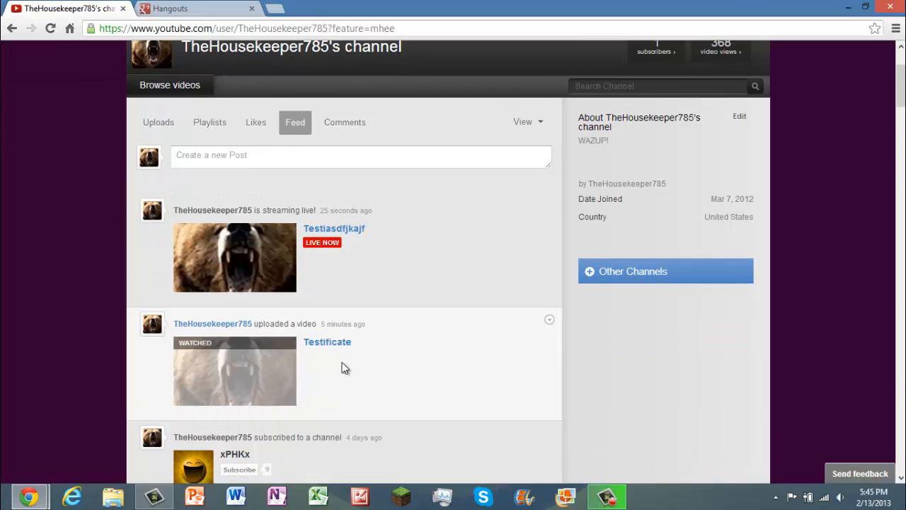
{"action": "mouse_move", "coordinate": [327, 341]}
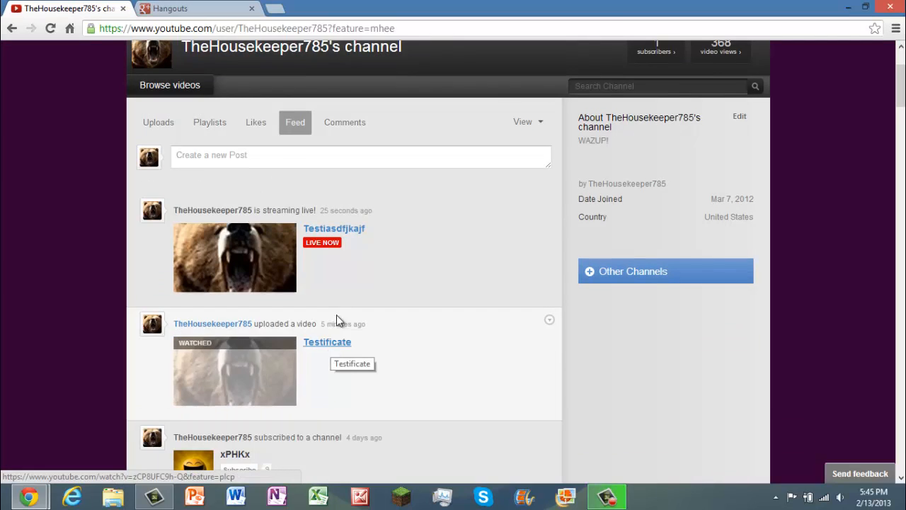
{"action": "left_click", "coordinate": [334, 228]}
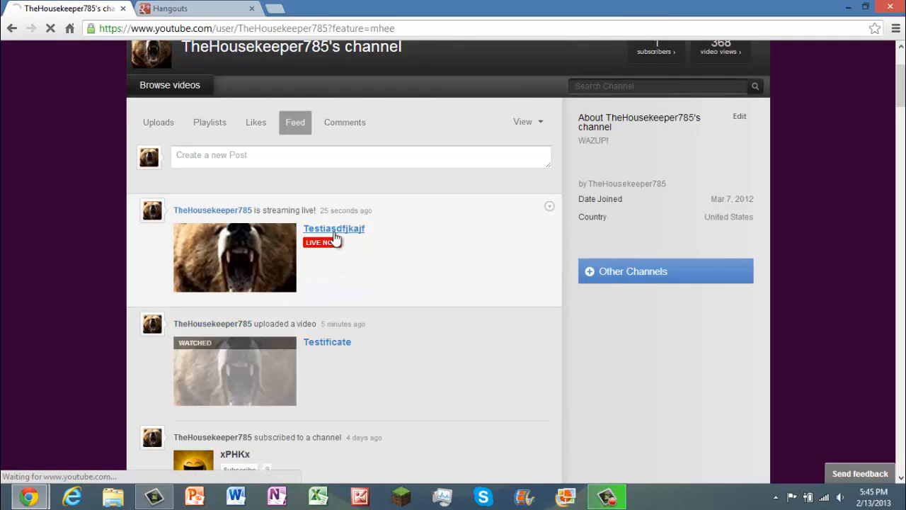
{"action": "left_click", "coordinate": [334, 228]}
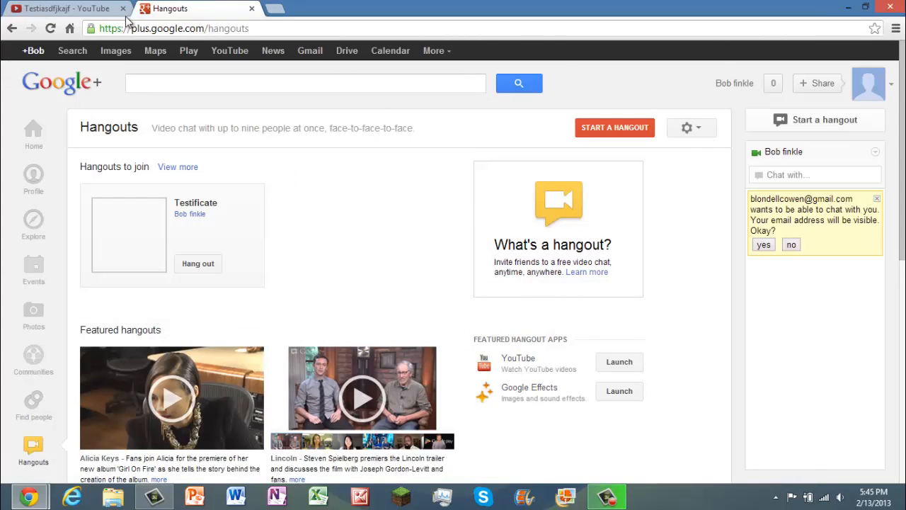
{"action": "mouse_move", "coordinate": [849, 6]}
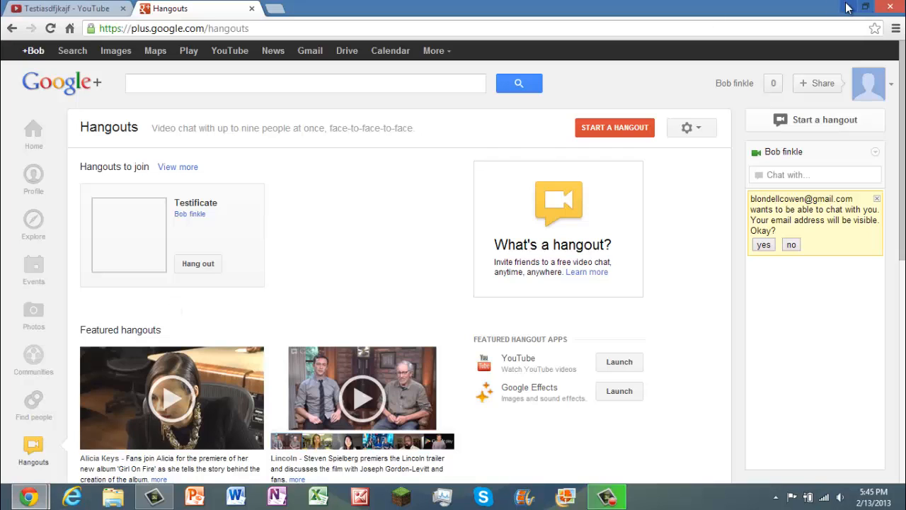
Step: Go via Start and Desktop back to the browser and view the live stream's YouTube watch page
{"action": "left_click", "coordinate": [865, 6]}
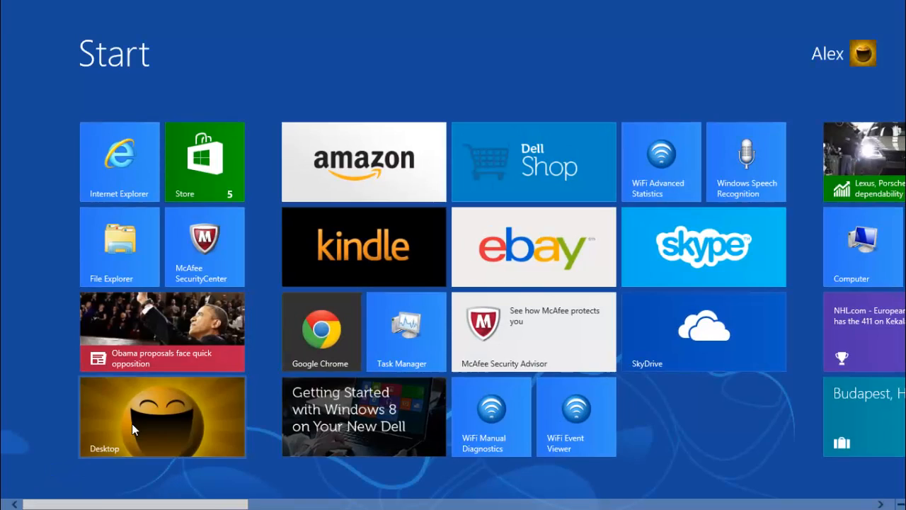
{"action": "left_click", "coordinate": [162, 416]}
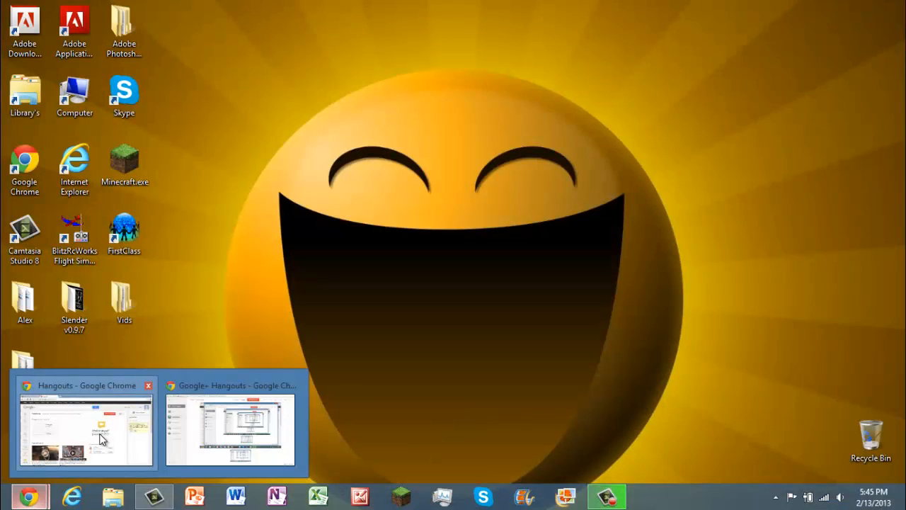
{"action": "mouse_move", "coordinate": [238, 450]}
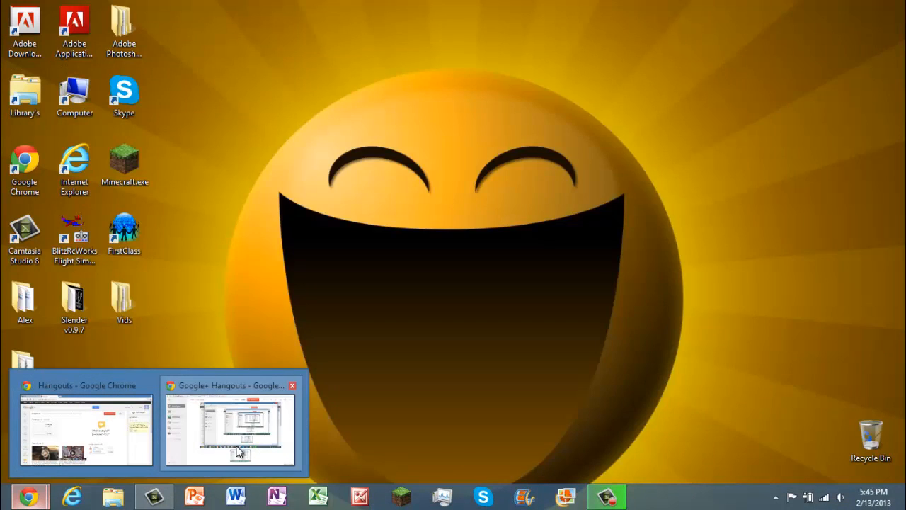
{"action": "left_click", "coordinate": [230, 428]}
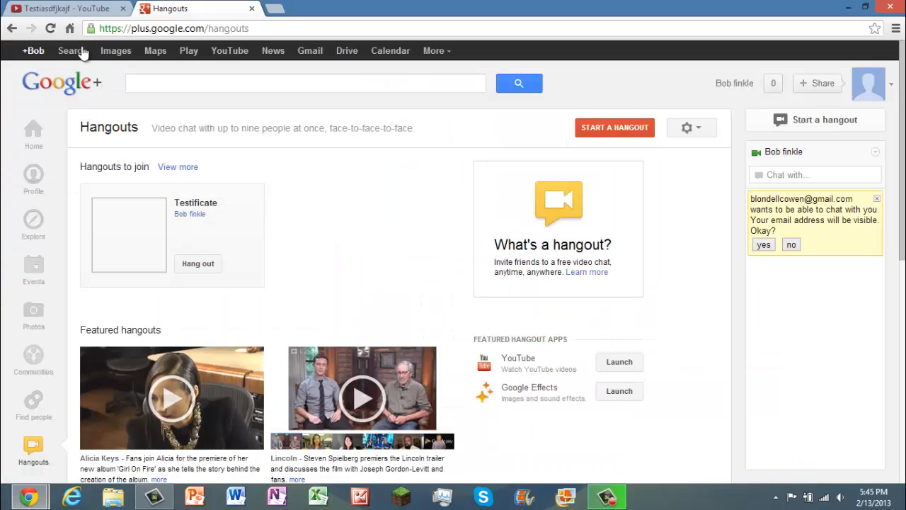
{"action": "left_click", "coordinate": [64, 9]}
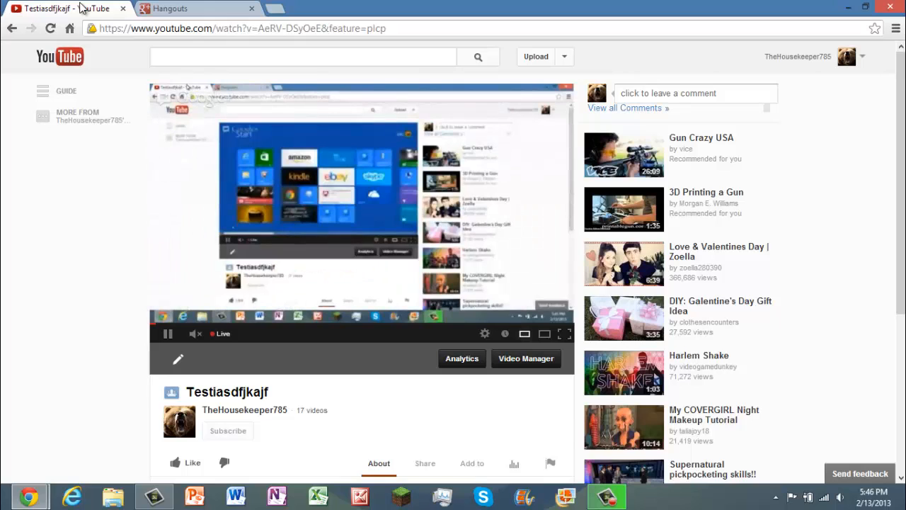
{"action": "mouse_move", "coordinate": [241, 108]}
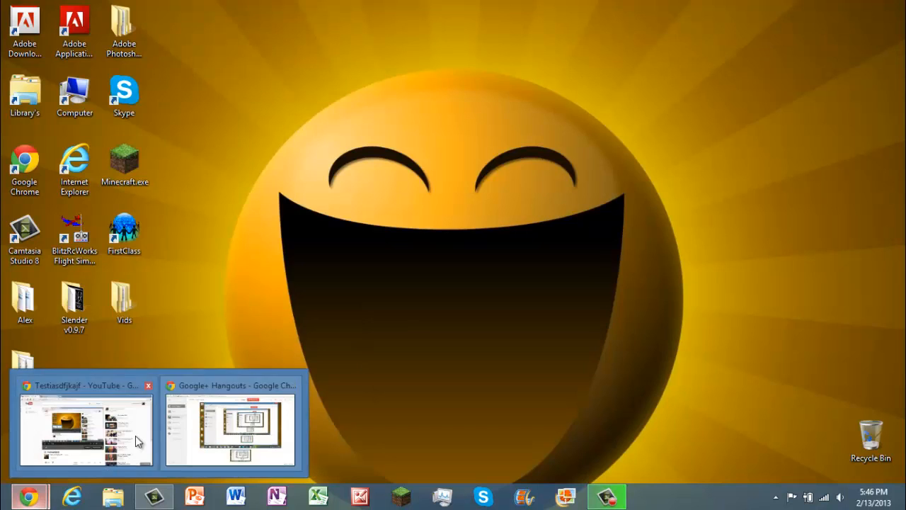
Step: Bring back the on-air hangout window and open the Cameraman app panel
{"action": "left_click", "coordinate": [230, 428]}
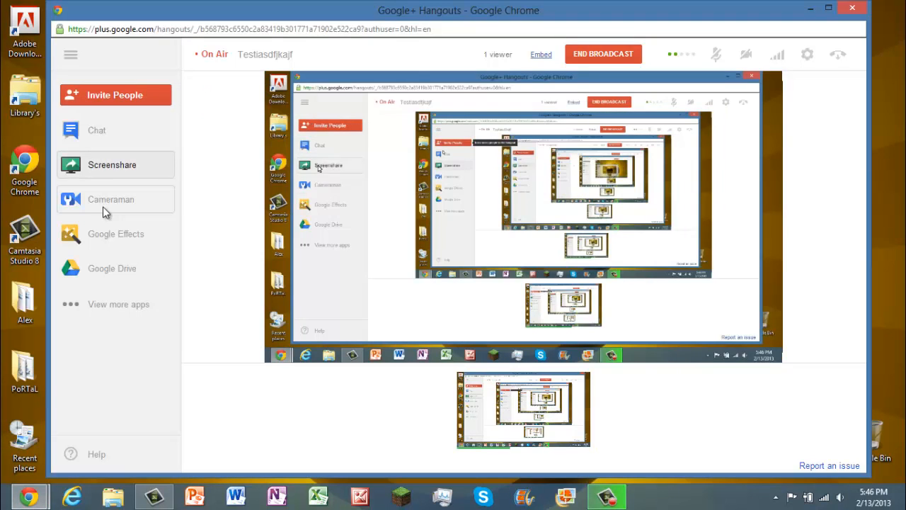
{"action": "left_click", "coordinate": [110, 198]}
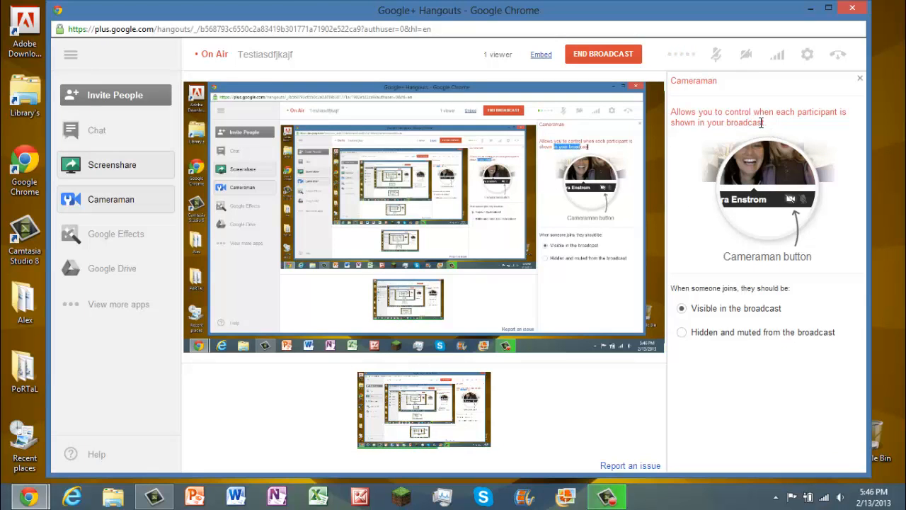
{"action": "left_click", "coordinate": [745, 54]}
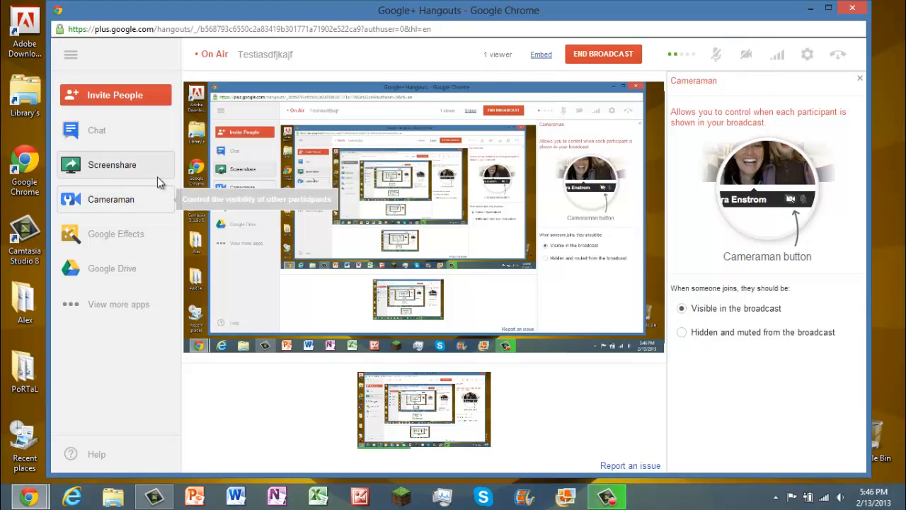
{"action": "mouse_move", "coordinate": [126, 240]}
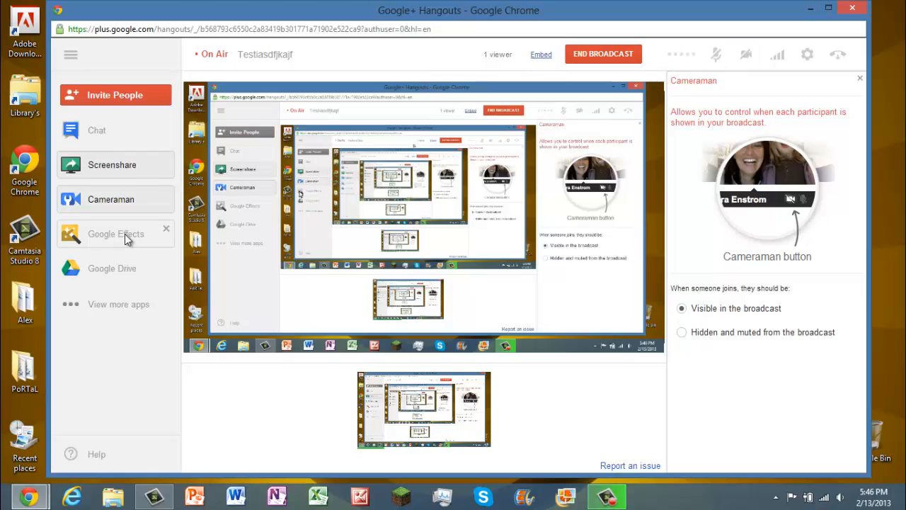
Step: Open Google Effects and flip through its Sounds and Headwear effect sets
{"action": "left_click", "coordinate": [116, 234]}
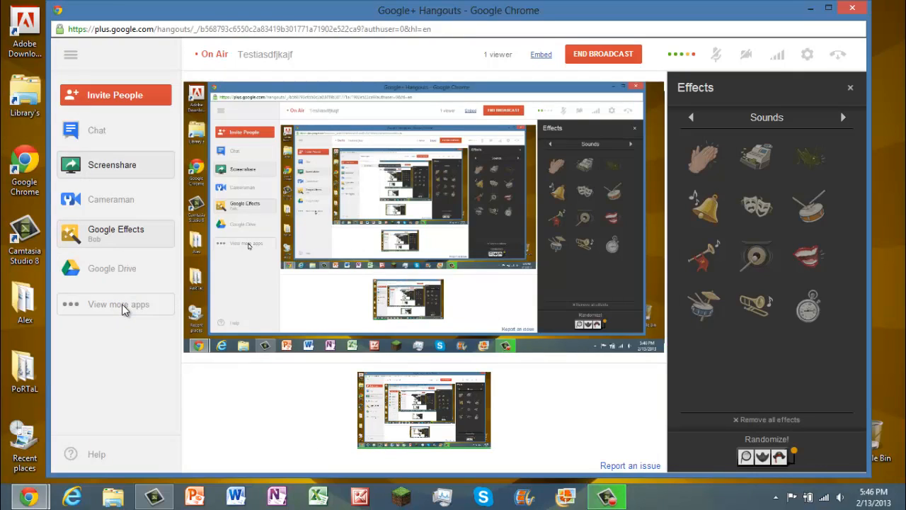
{"action": "mouse_move", "coordinate": [705, 157]}
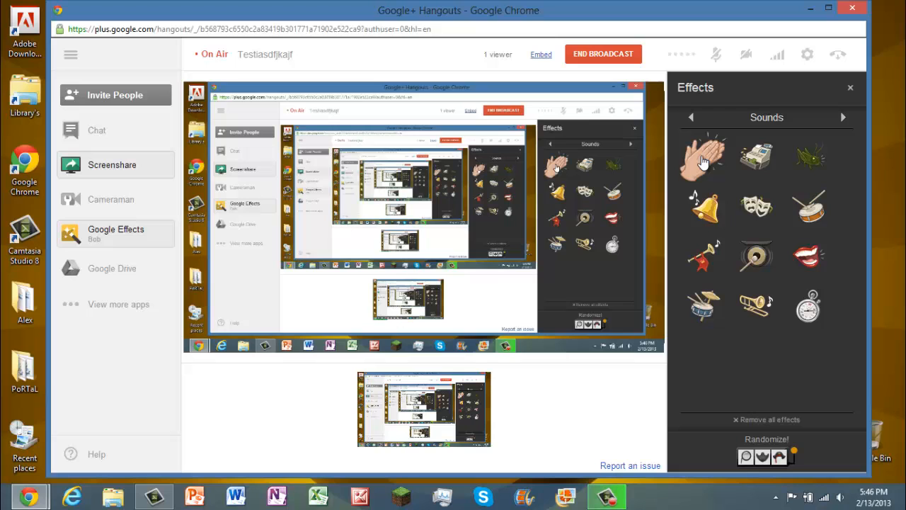
{"action": "left_click", "coordinate": [843, 116]}
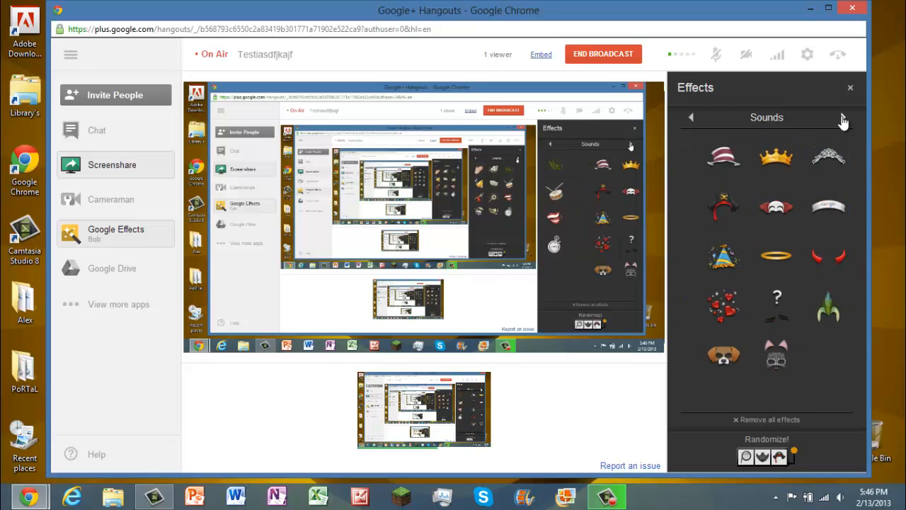
{"action": "left_click", "coordinate": [843, 116]}
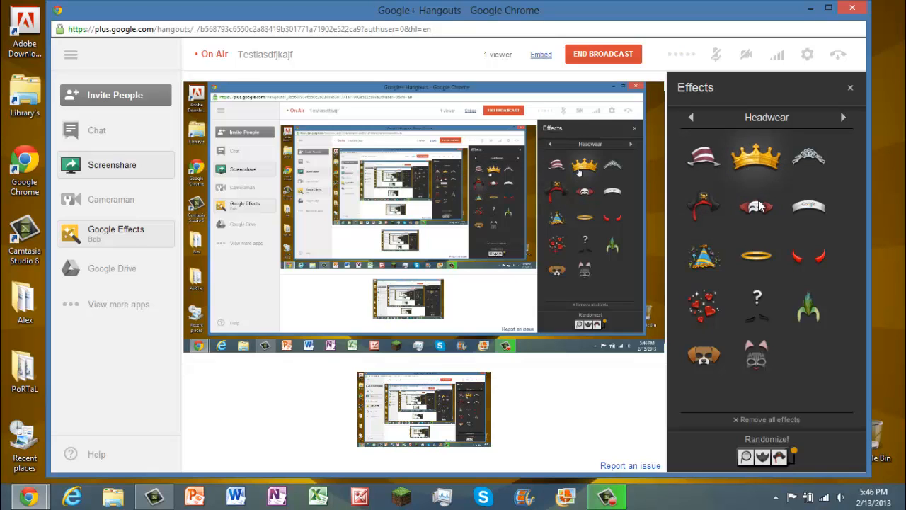
{"action": "left_click", "coordinate": [844, 117]}
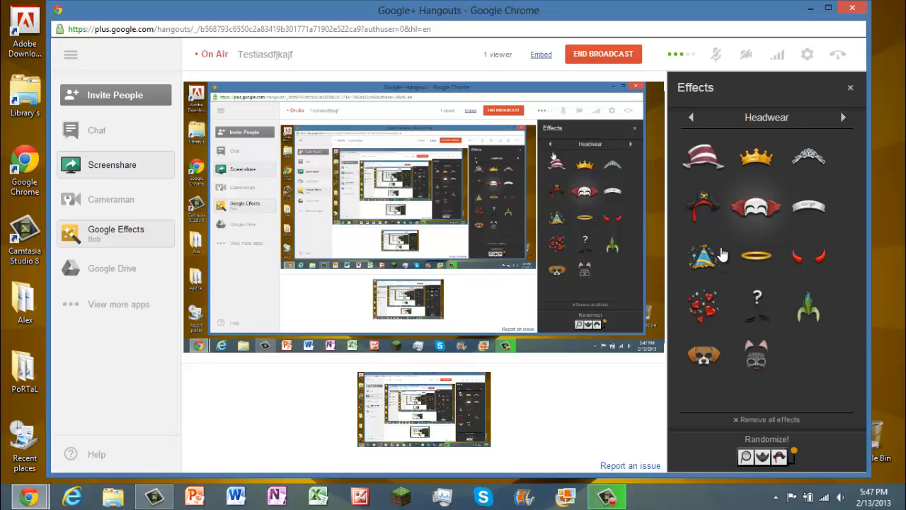
{"action": "left_click", "coordinate": [691, 116]}
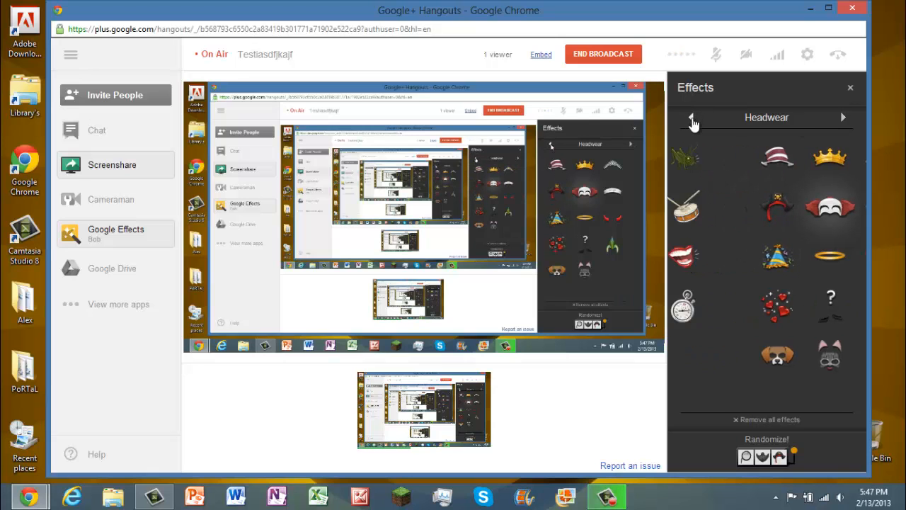